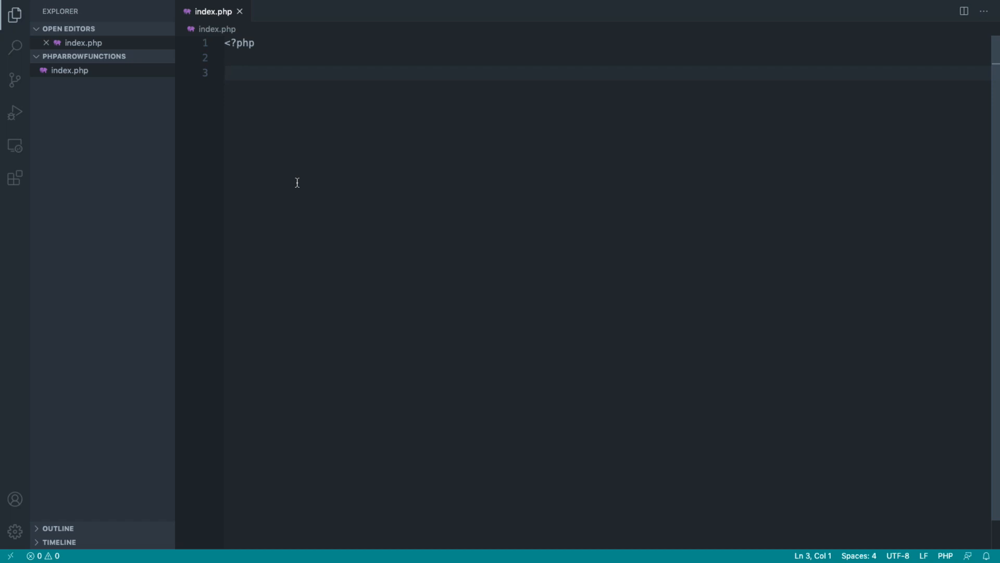
# Write $greet = function () { return 'Hey'; }; followed by var_dump($greet());
pyautogui.write('$greet')
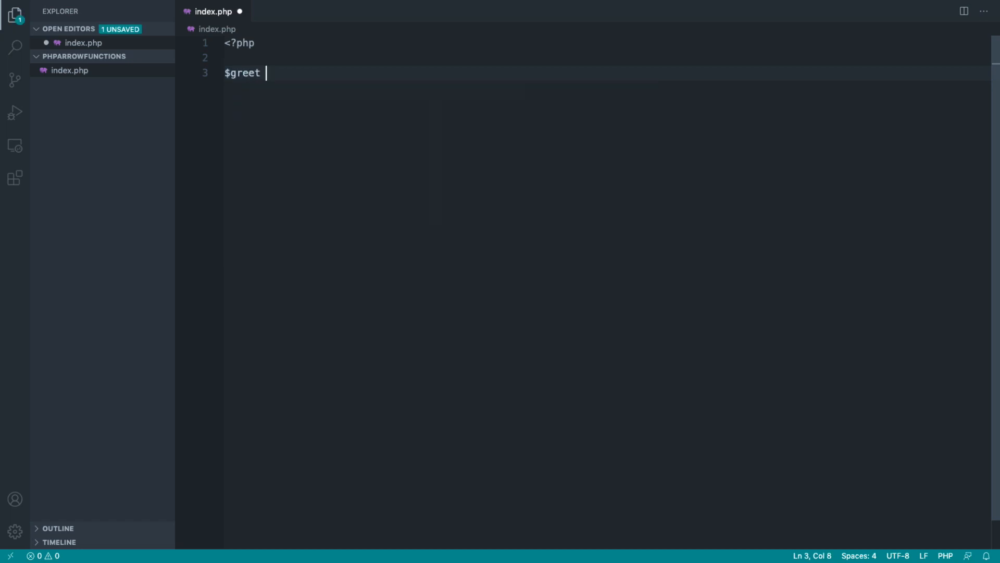
pyautogui.write('= function ()')
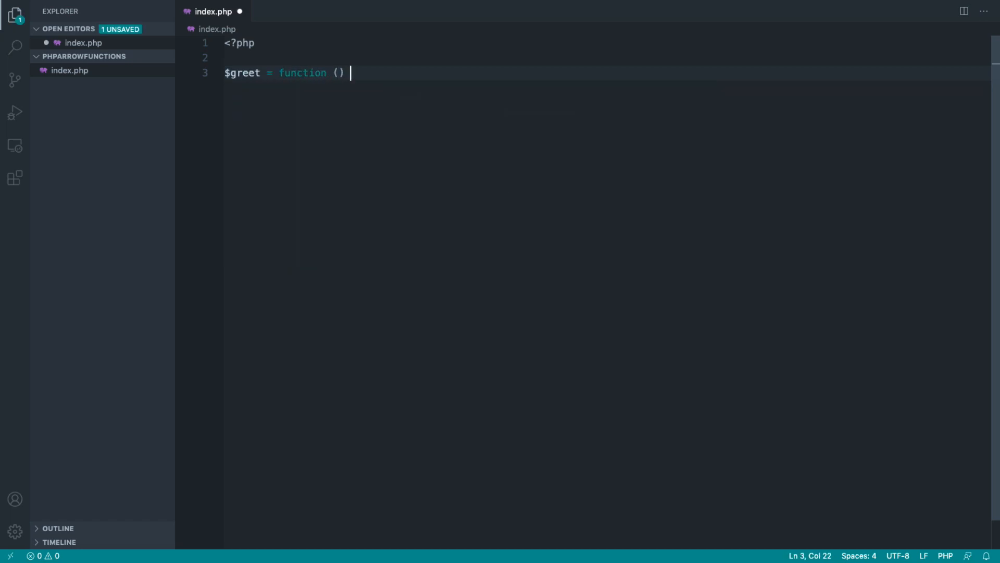
pyautogui.write('{')
pyautogui.write("return 'Hey';")
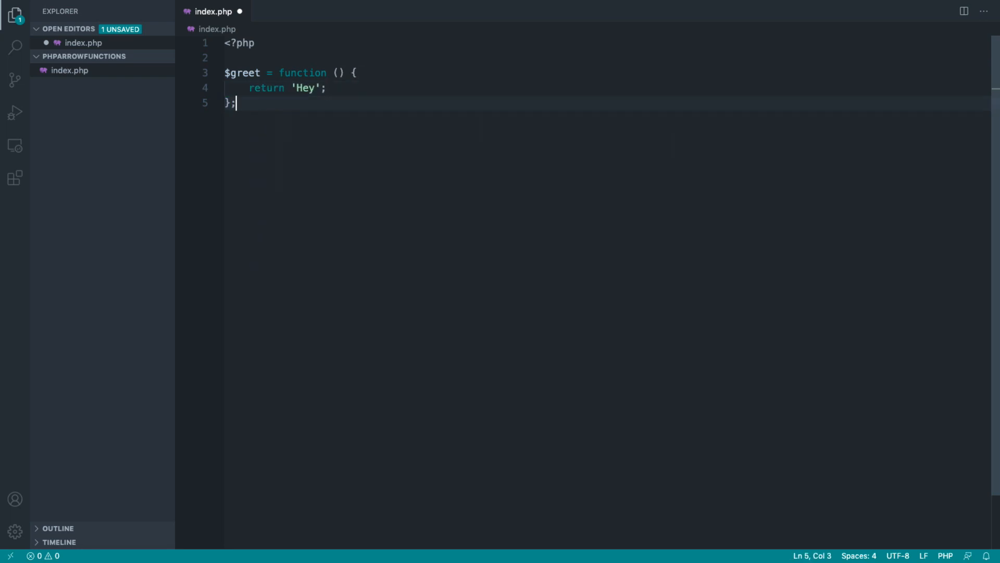
pyautogui.write('var_dum')
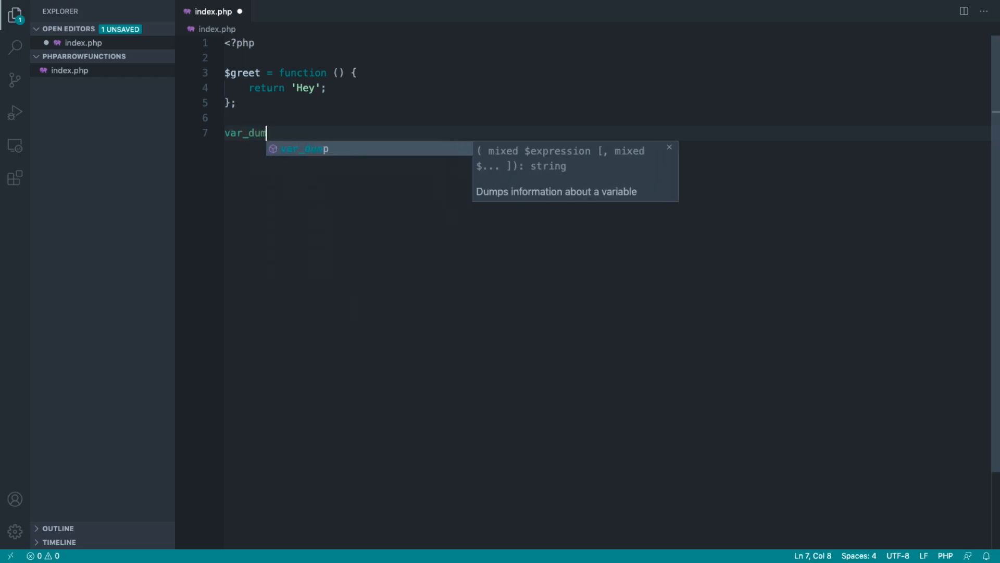
pyautogui.write('($greet());')
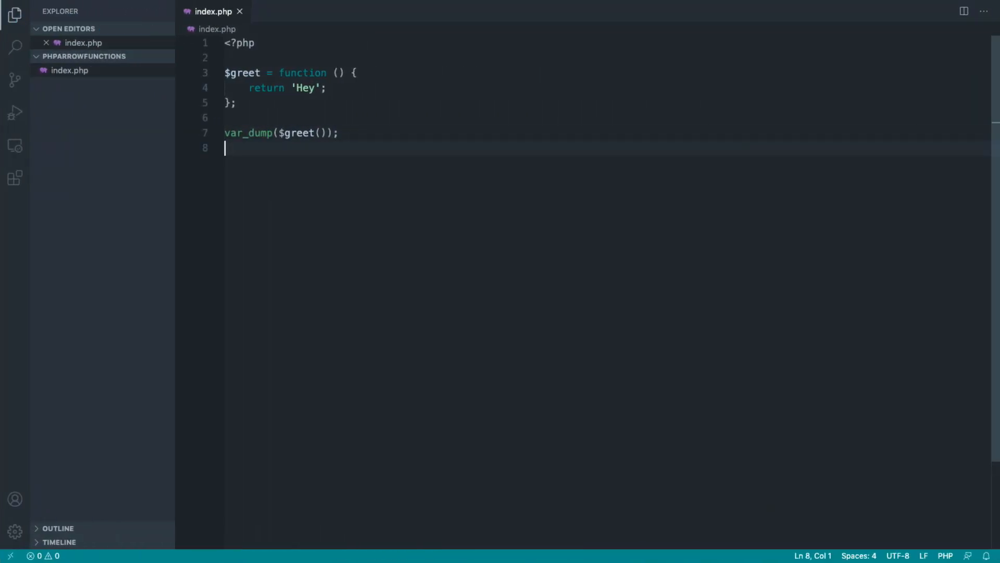
pyautogui.moveTo(306, 81)
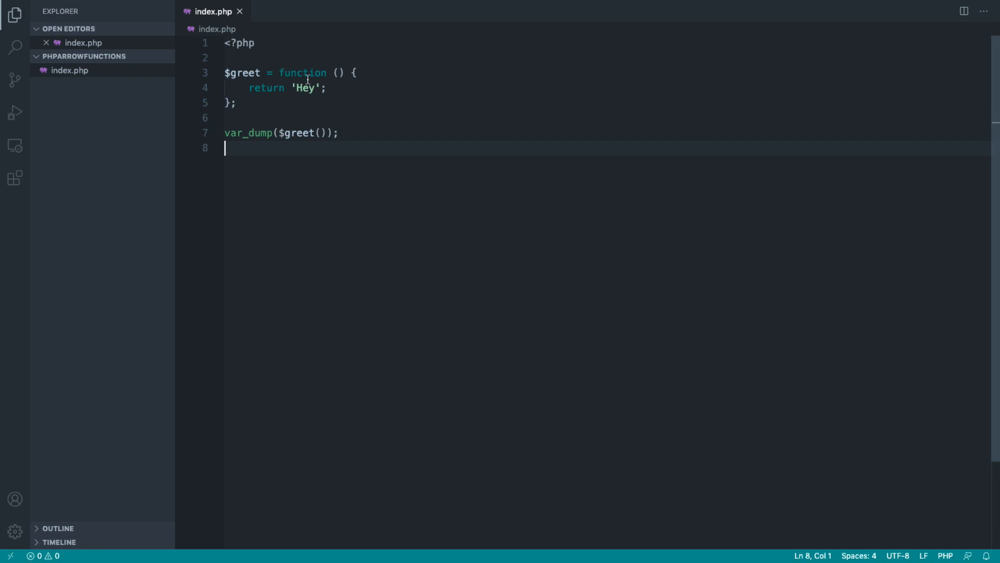
# Replace 'function' with fn and collapse the braces and return into => 'Hey';
pyautogui.doubleClick(300, 72)
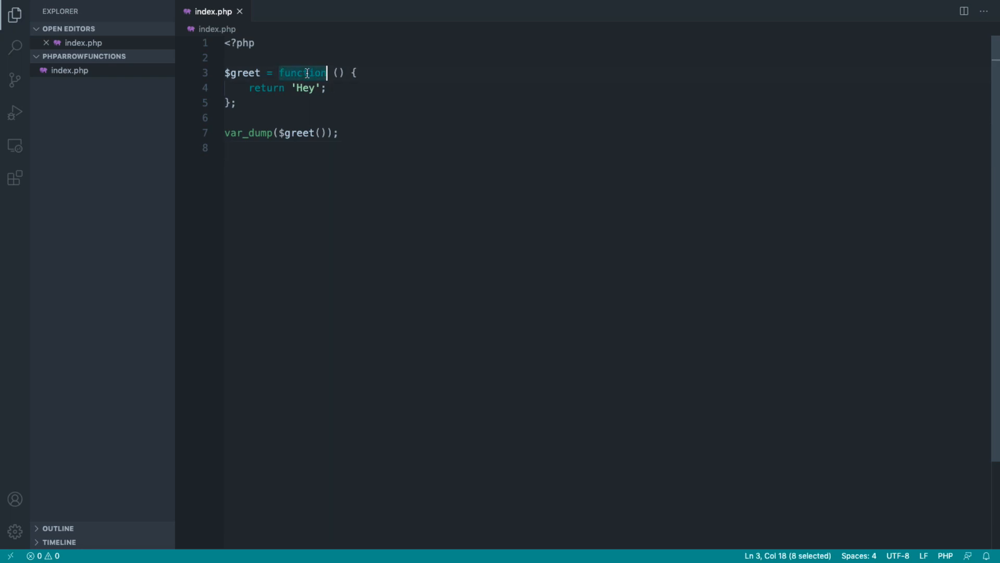
pyautogui.write('fn')
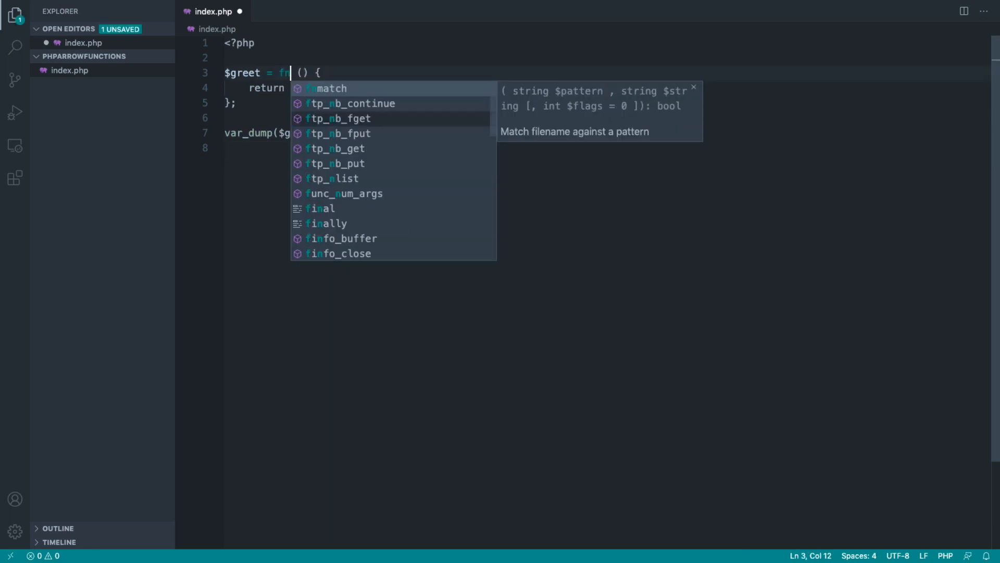
pyautogui.press('Escape')
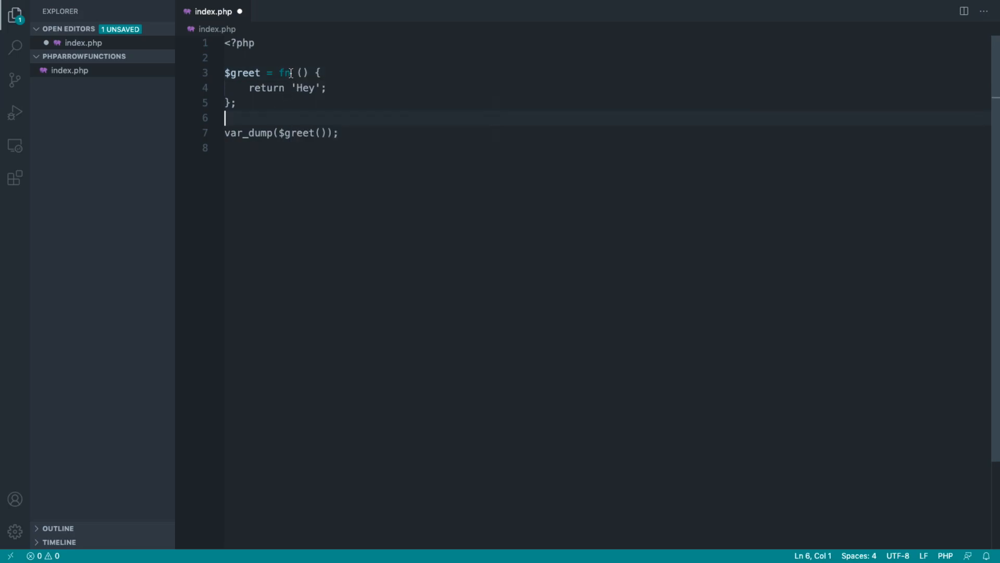
pyautogui.moveTo(298, 72); pyautogui.dragTo(236, 102)
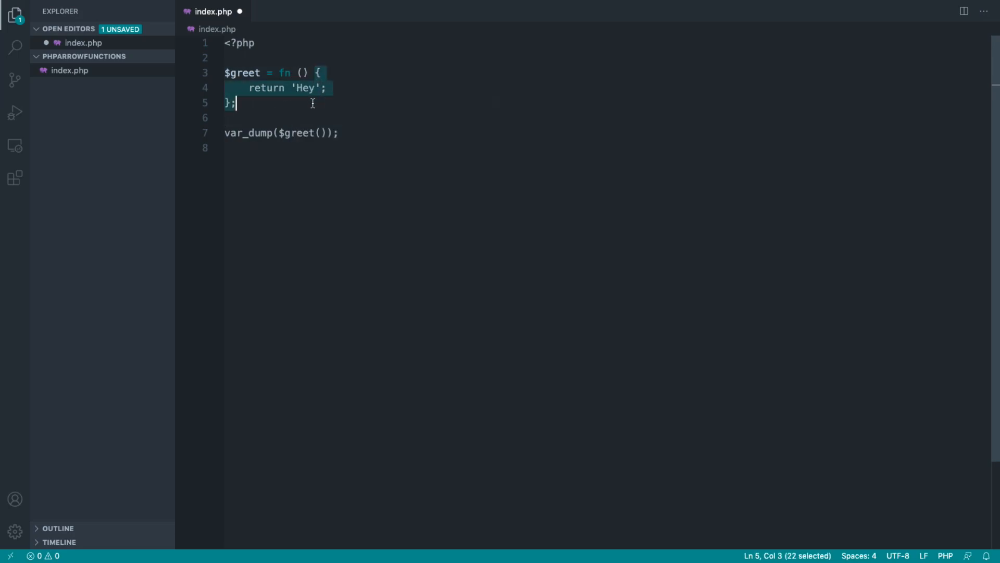
pyautogui.click(282, 103)
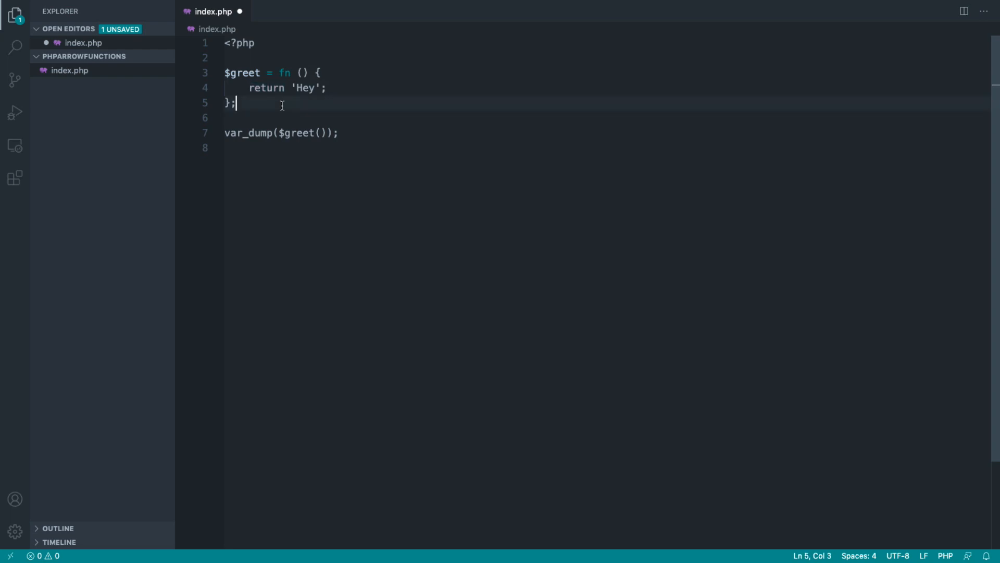
pyautogui.doubleClick(305, 87)
pyautogui.write('=')
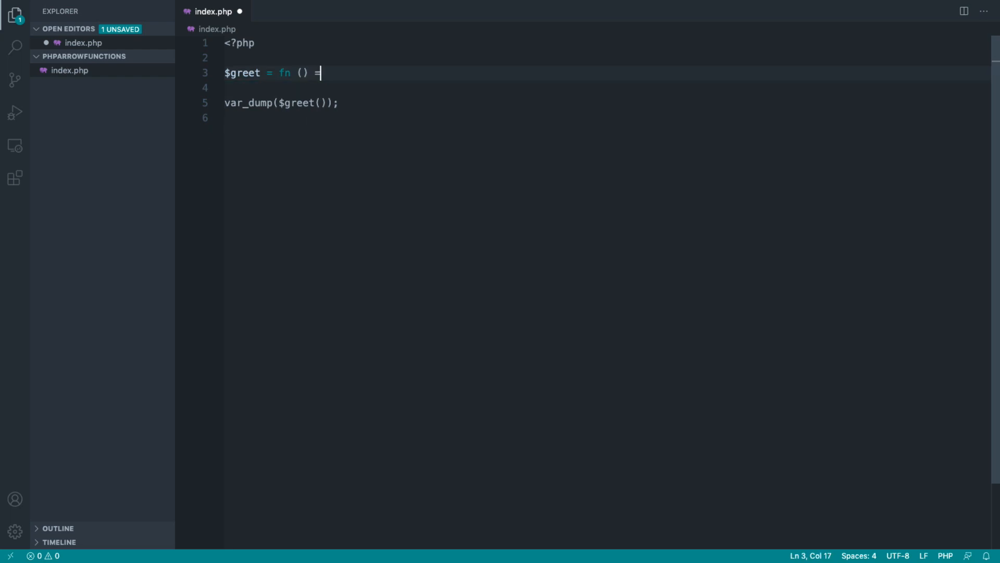
pyautogui.write("> 'Hey'")
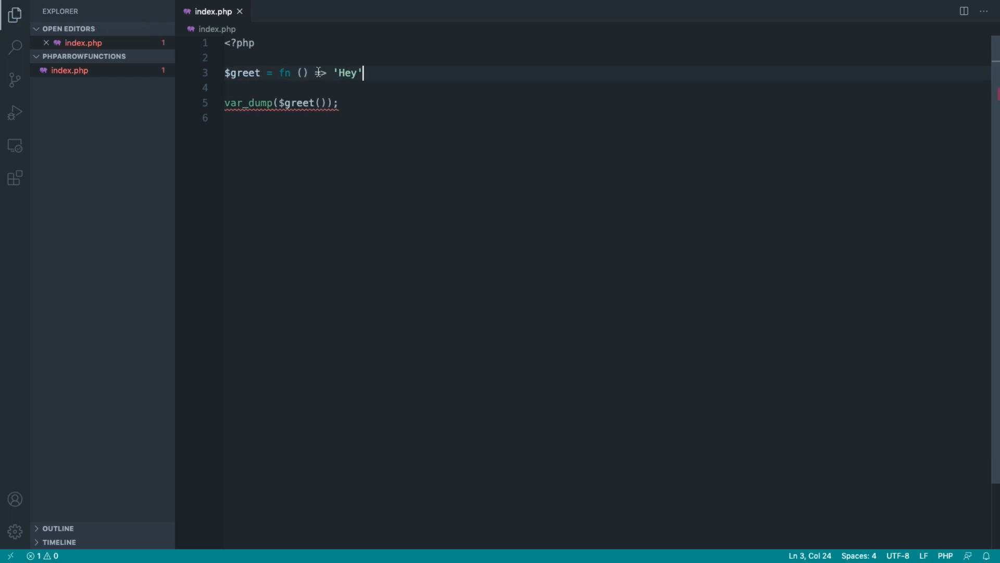
pyautogui.write(';')
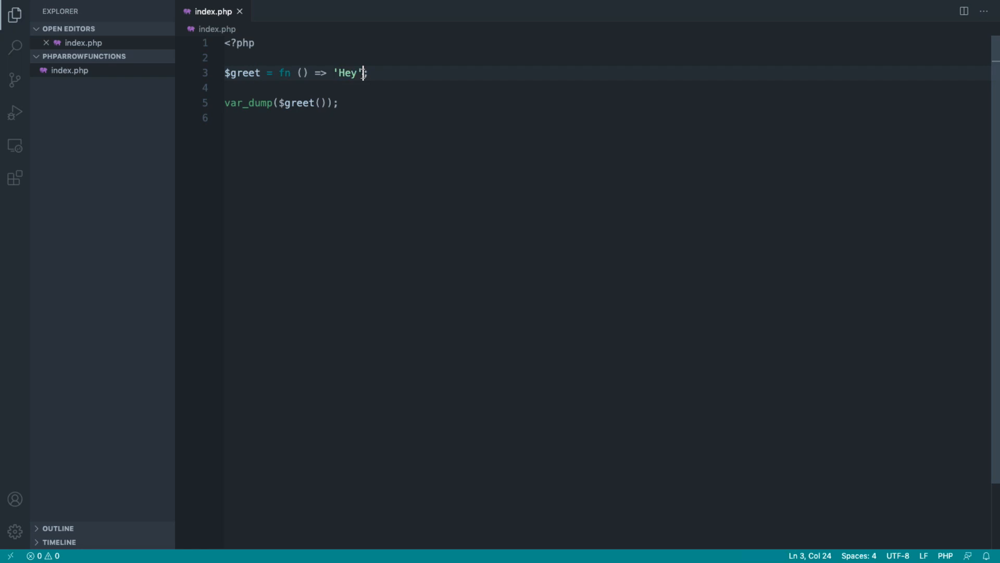
pyautogui.write('ret')
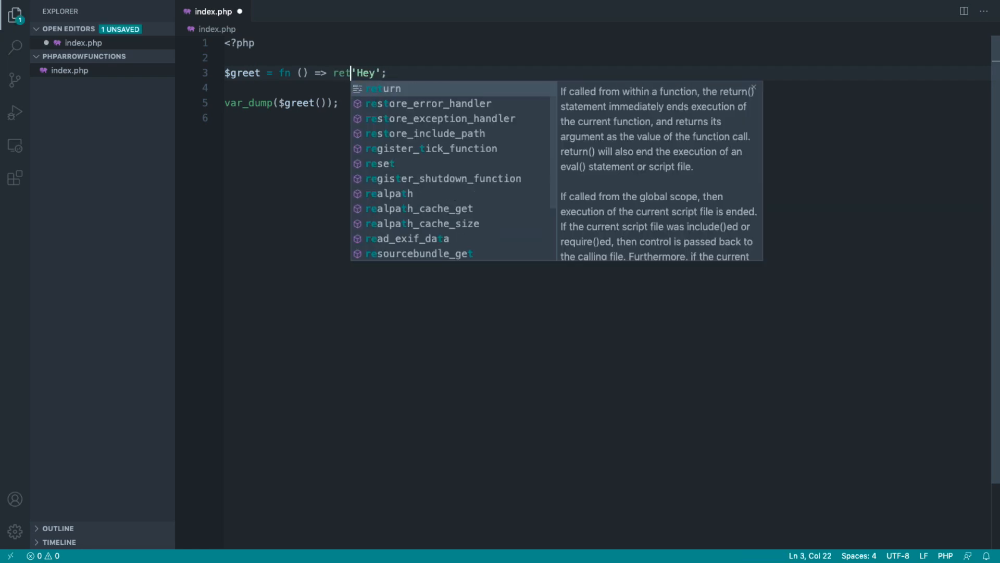
pyautogui.press('Tab')
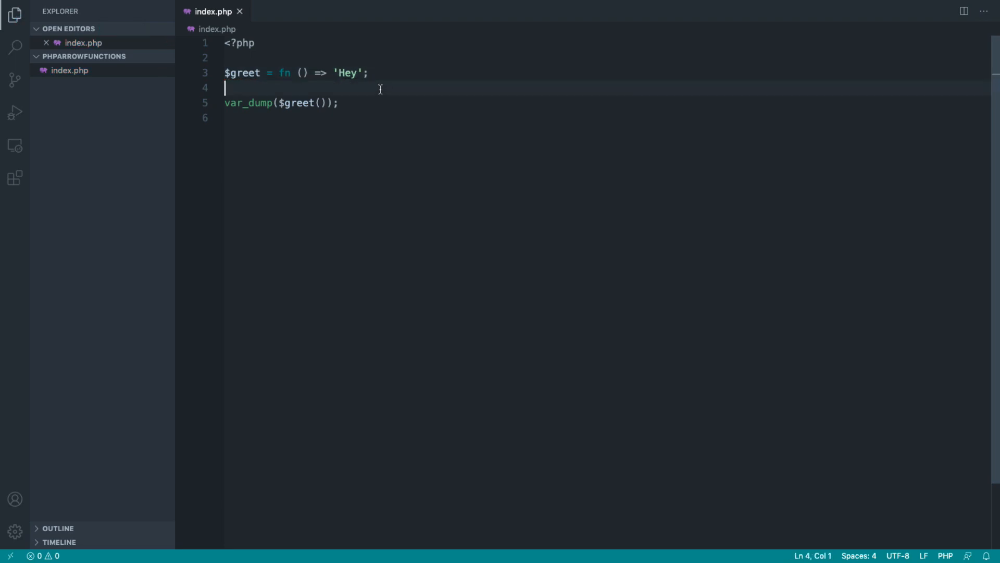
pyautogui.click(364, 72)
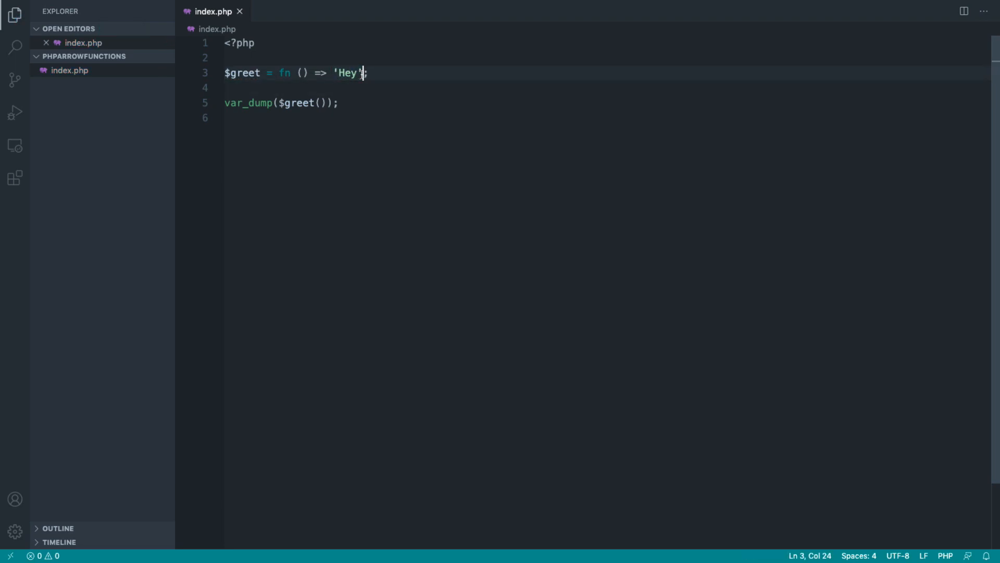
pyautogui.click(352, 103)
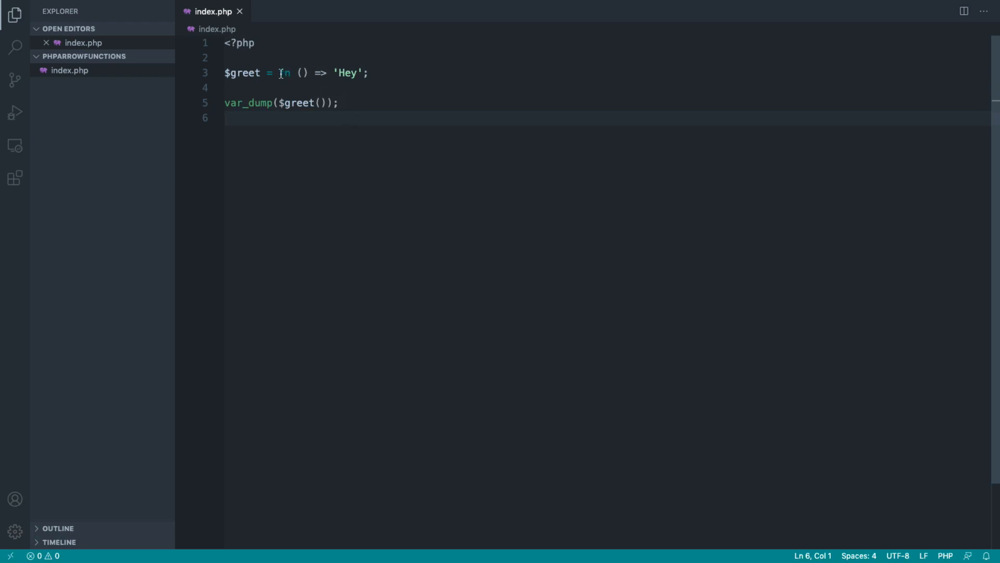
pyautogui.doubleClick(347, 73)
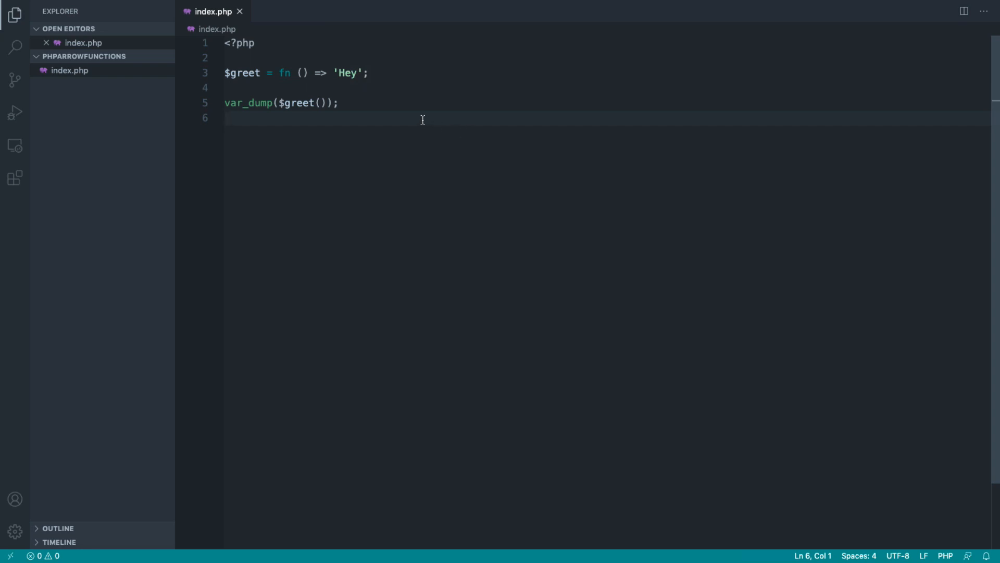
pyautogui.doubleClick(283, 72)
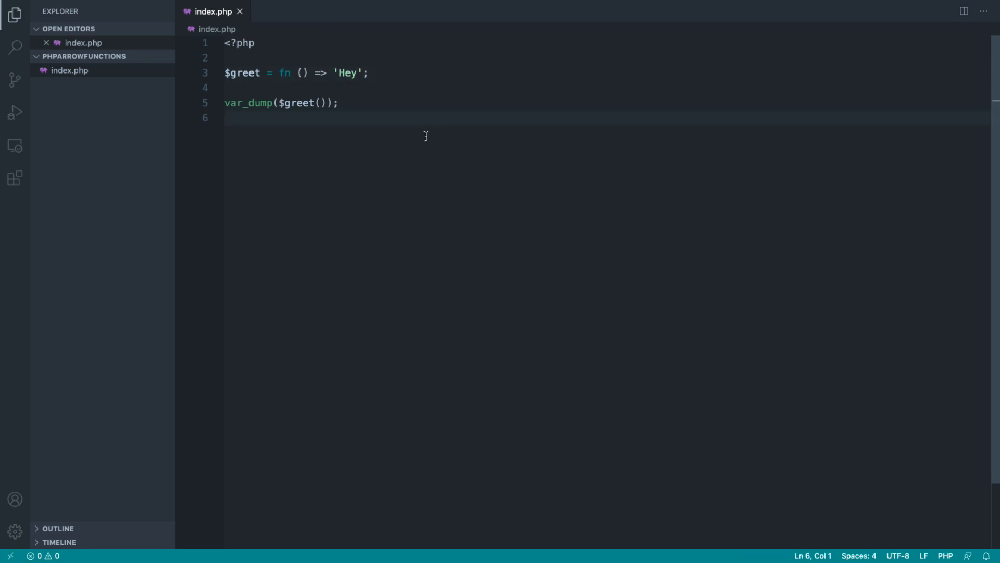
pyautogui.moveTo(308, 91)
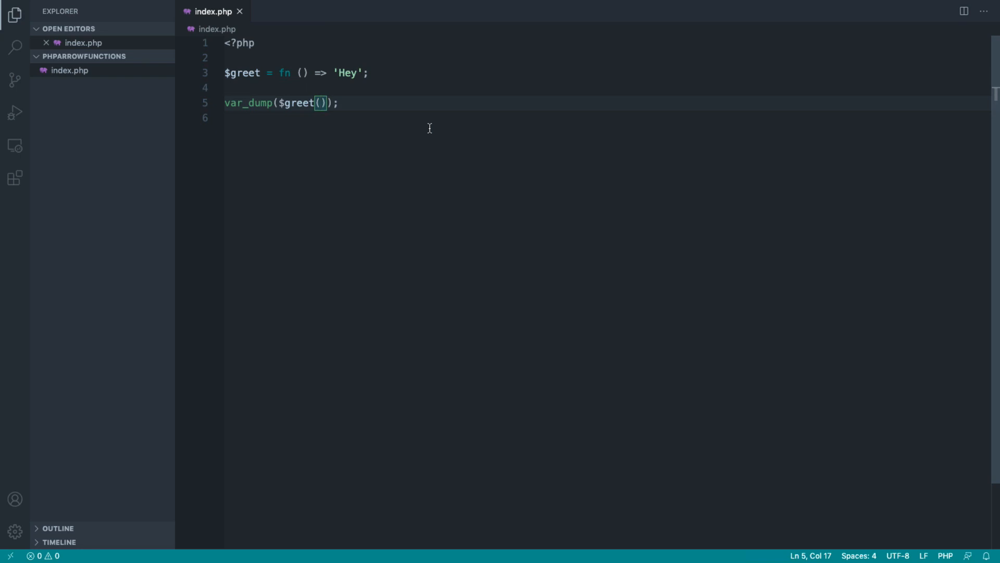
pyautogui.moveTo(329, 83)
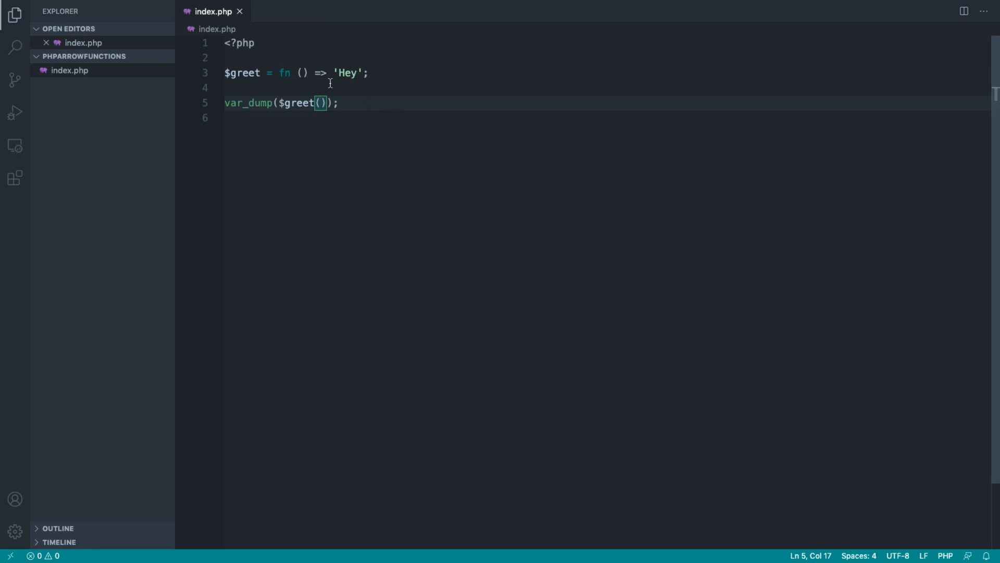
# Give the arrow function a $message parameter, call $greet('Hey') in var_dump, and save
pyautogui.write('$message')
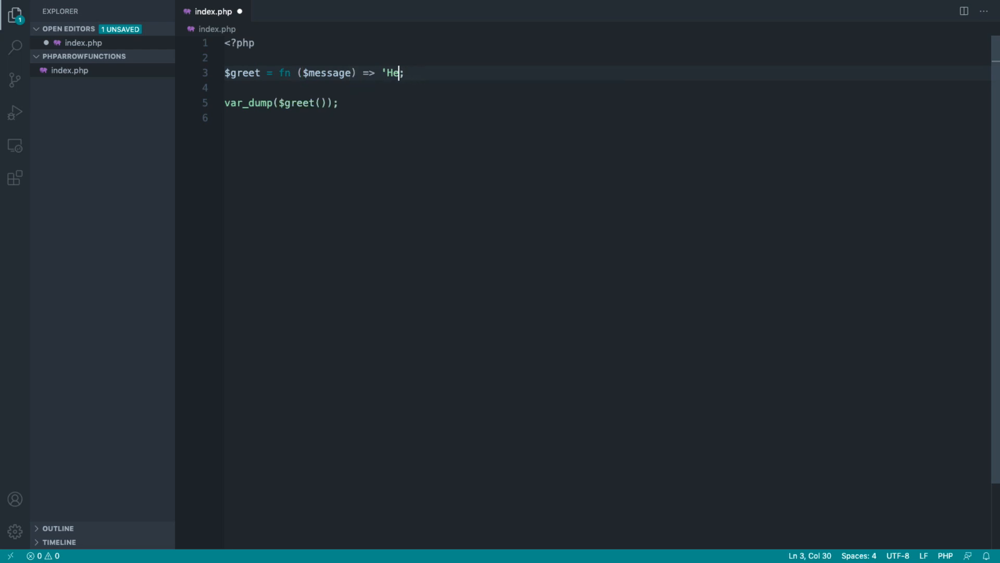
pyautogui.write('$message')
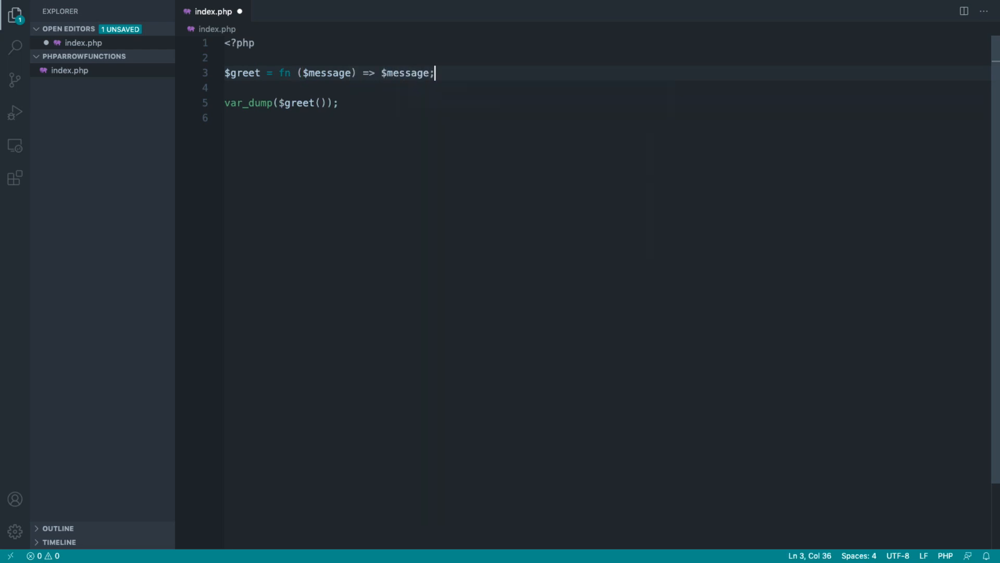
pyautogui.doubleClick(325, 73)
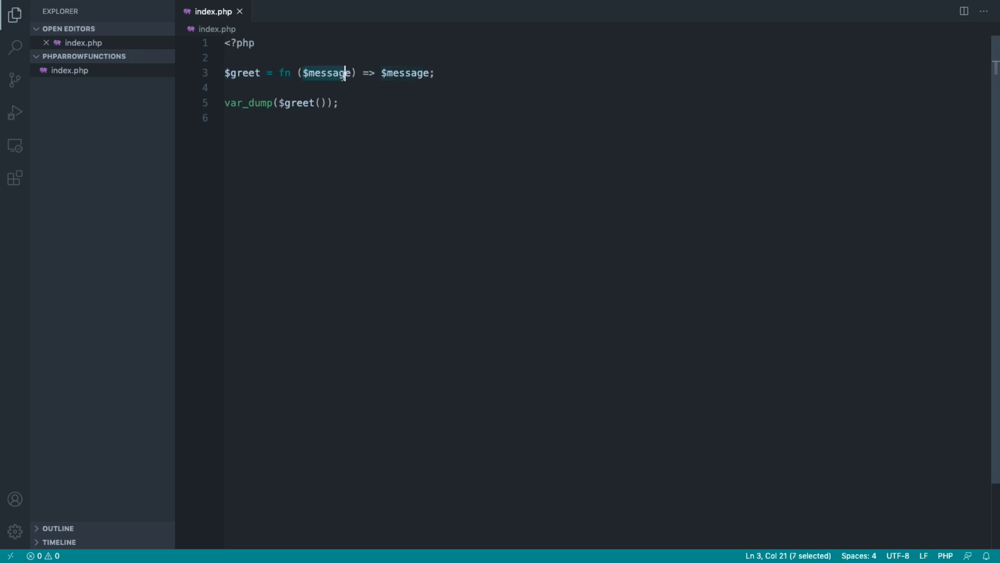
pyautogui.write(',')
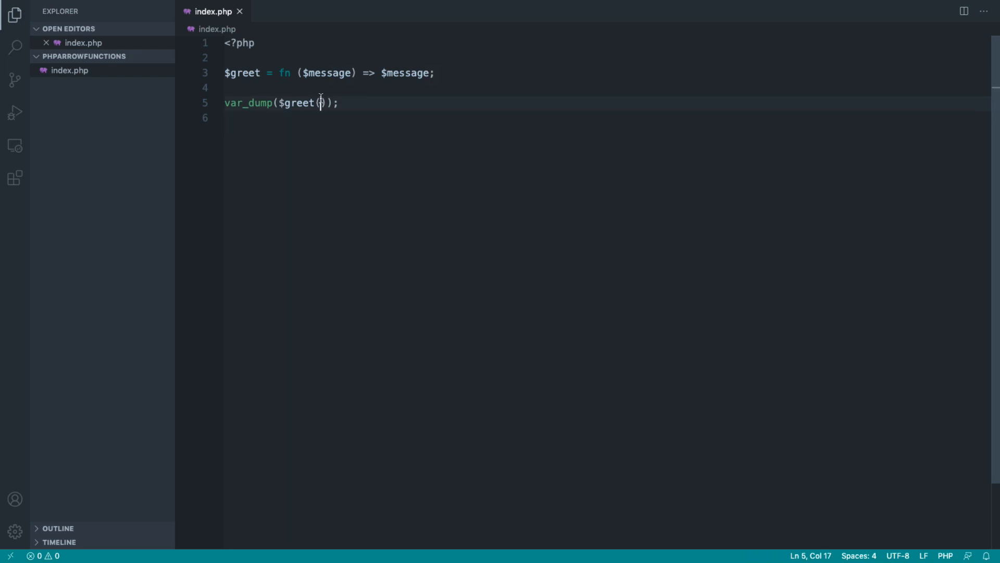
pyautogui.write("'Hey'")
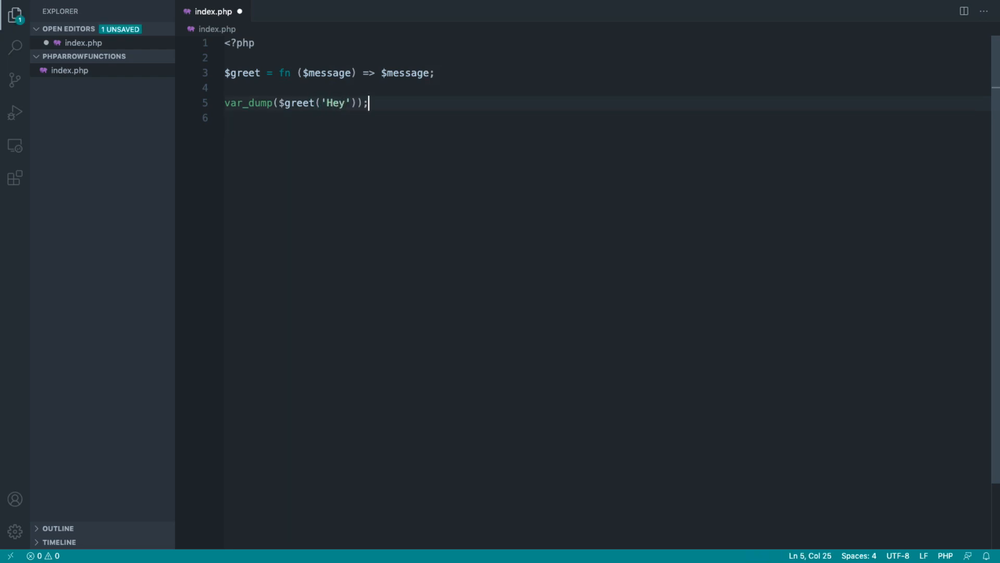
pyautogui.press('ctrl+s')
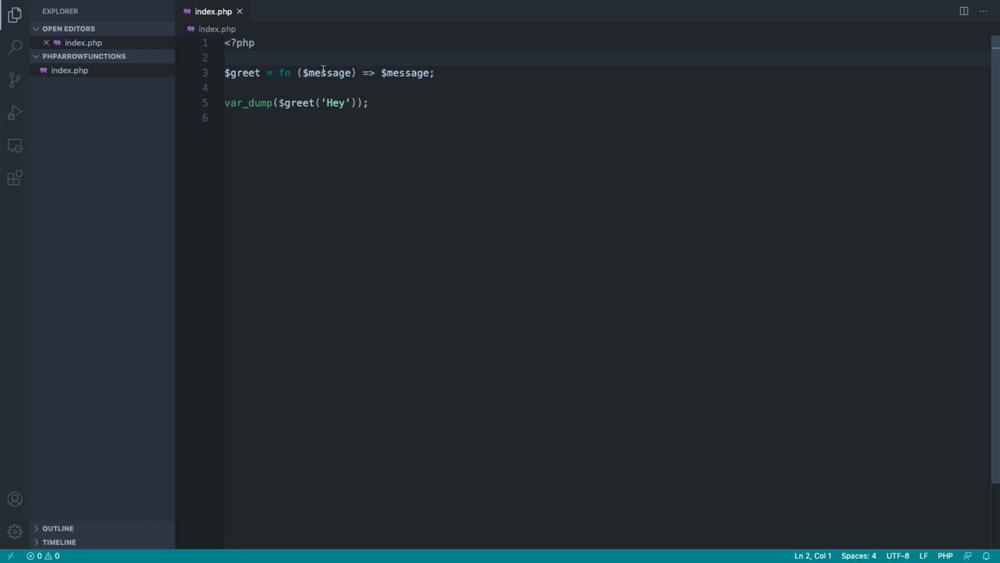
pyautogui.click(382, 73)
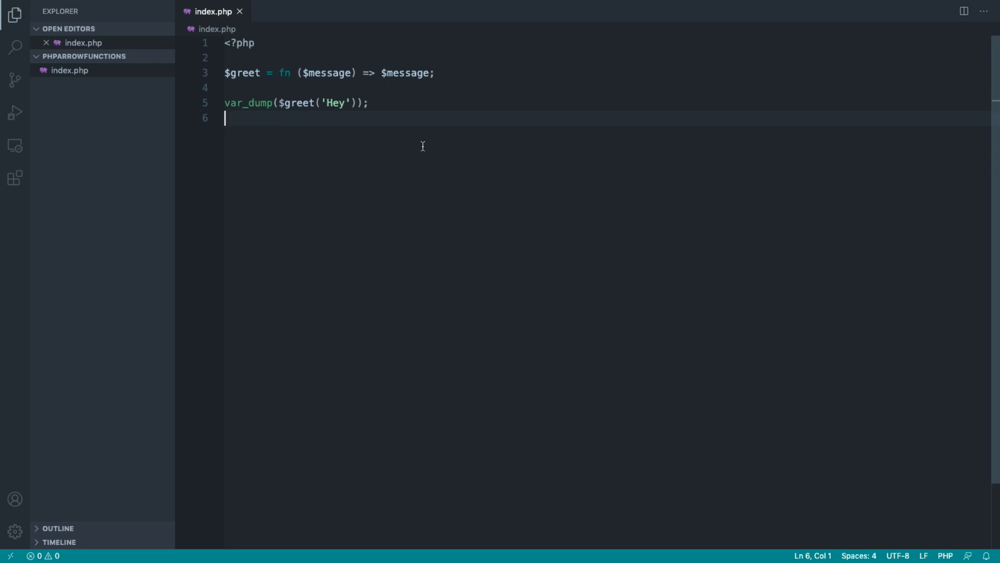
pyautogui.moveTo(254, 73)
pyautogui.write('add')
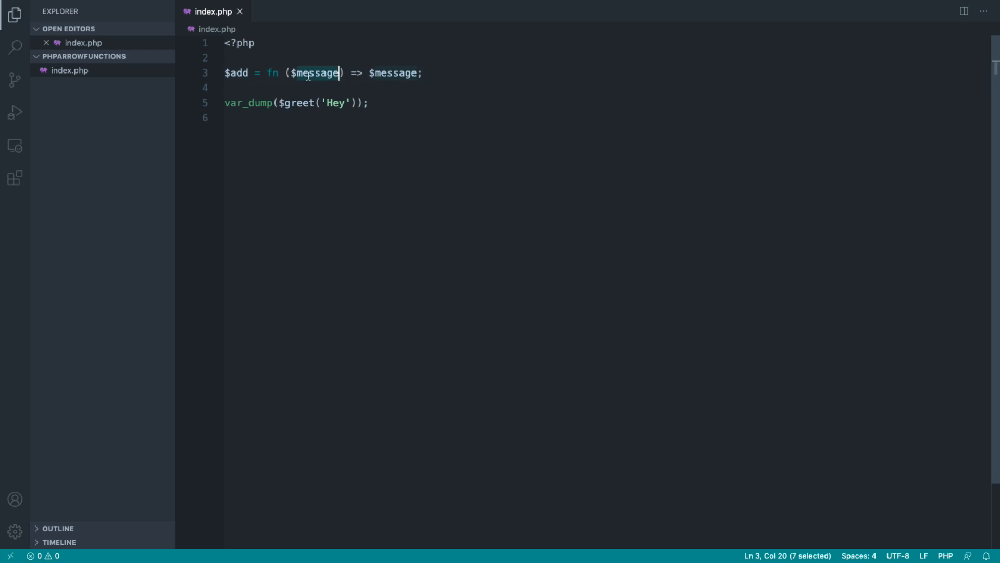
# Change the parameters to $left, $right, the body to $left + $right, and call $add(5, 10)
pyautogui.write('$left, $')
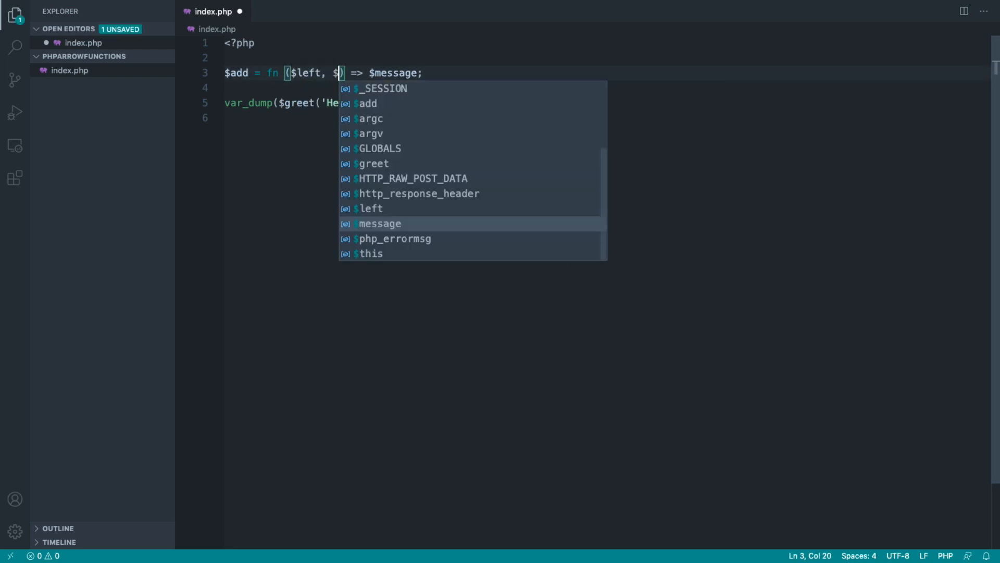
pyautogui.write('right')
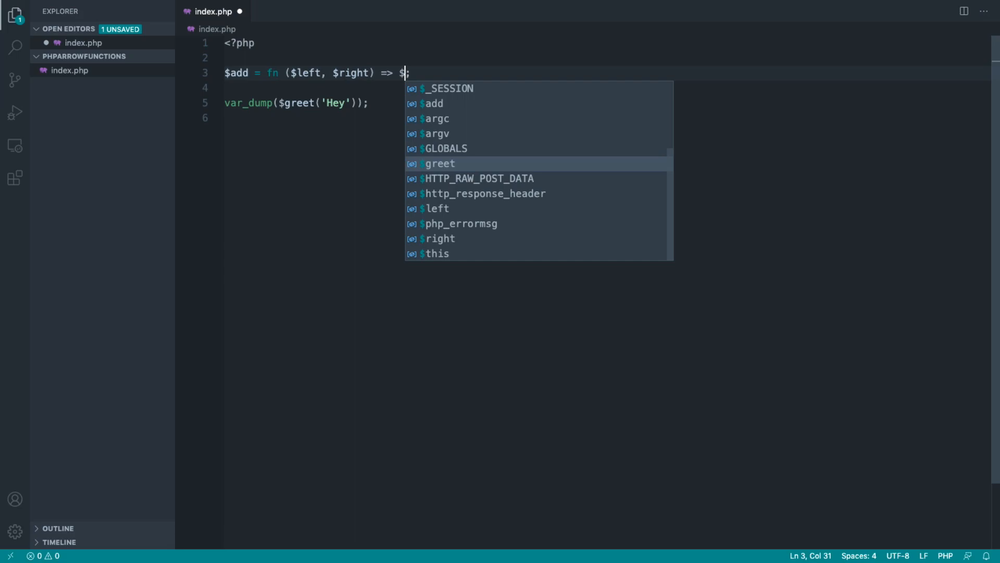
pyautogui.write('left + $right')
pyautogui.click(607, 103)
pyautogui.write('add')
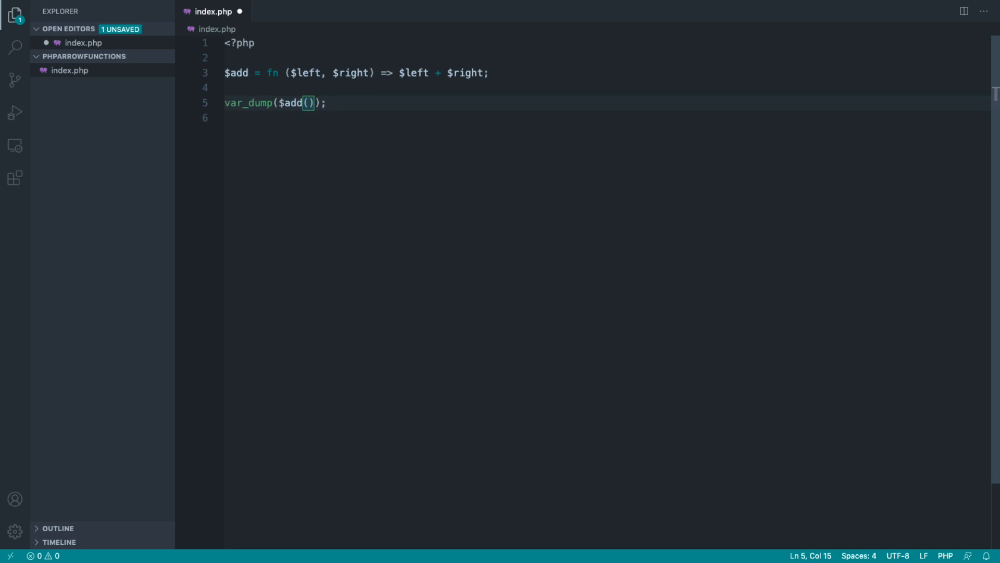
pyautogui.write('5, 10')
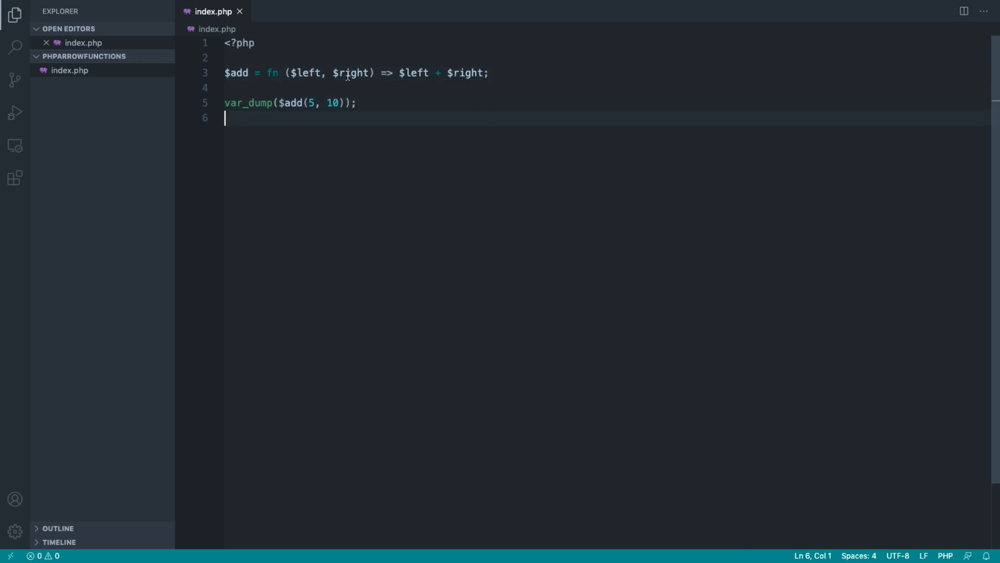
pyautogui.moveTo(415, 117)
pyautogui.write("$users = [['']];")
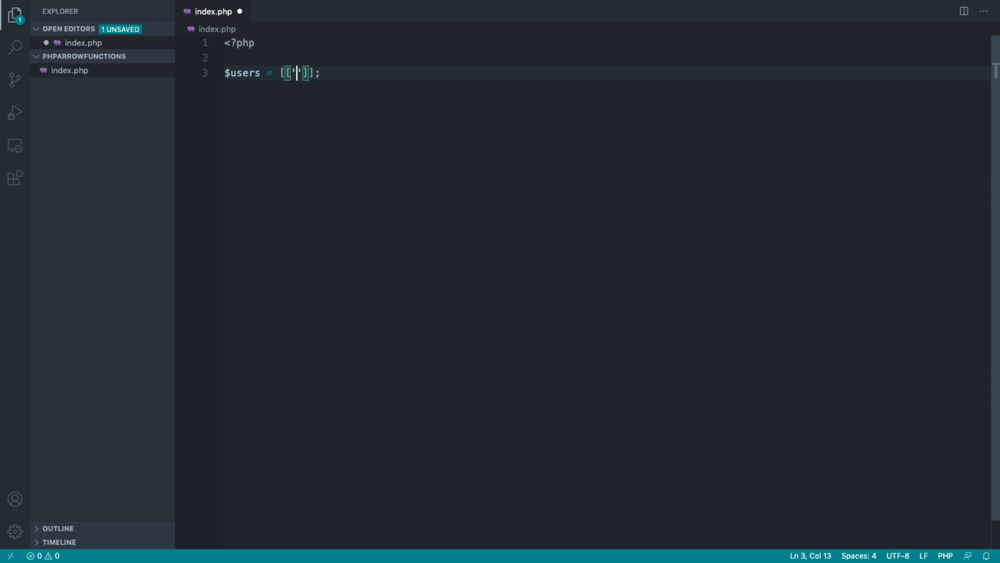
# Type the $users entries ['id' => 1, 'name' => 'Alex'] and ['id' => 2, 'name' => 'Billy']
pyautogui.write("id' => 1")
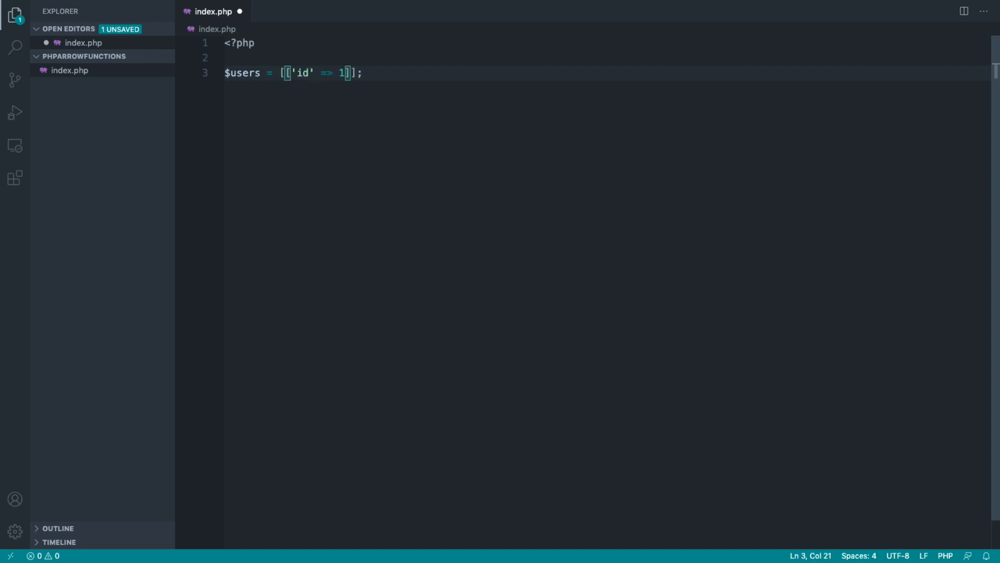
pyautogui.write(", ''")
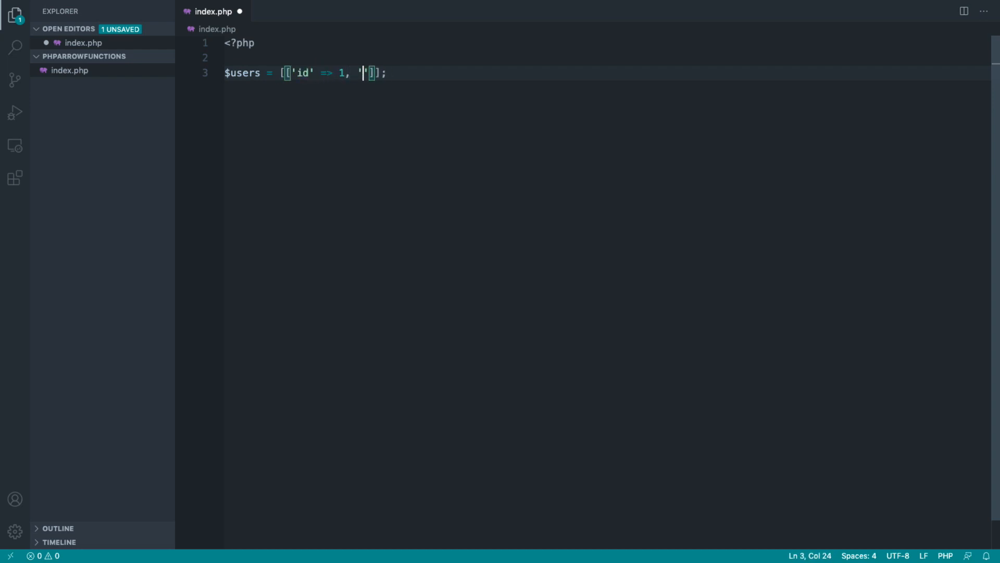
pyautogui.write('name')
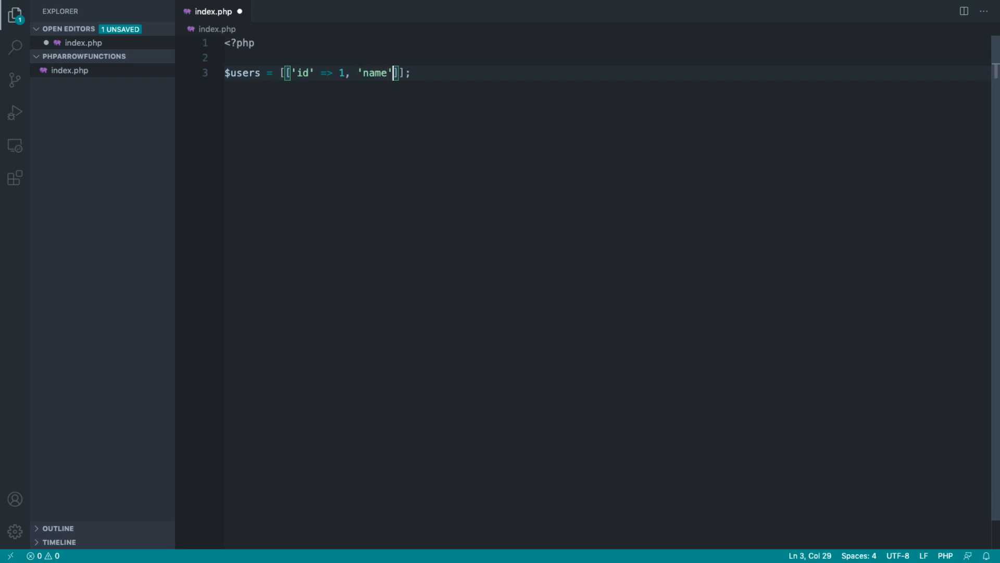
pyautogui.write("=> 'Alex'], ['id")
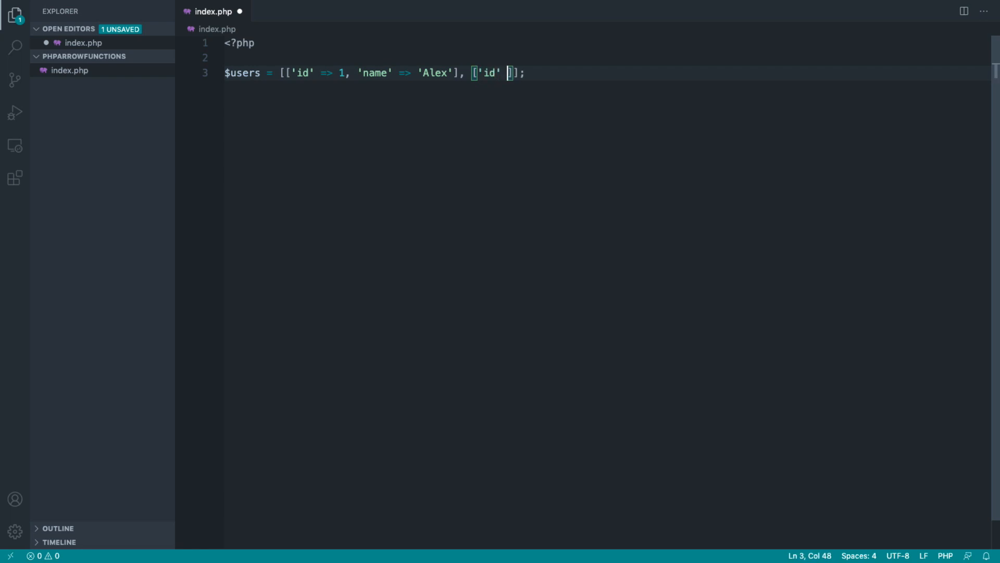
pyautogui.write("=> 2, 'name'")
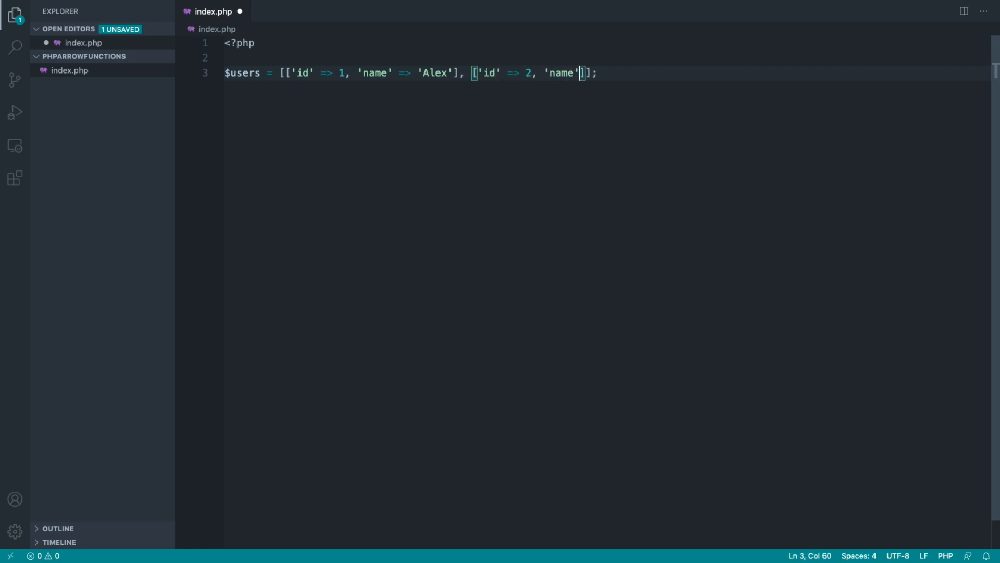
pyautogui.write("=> 'Billy")
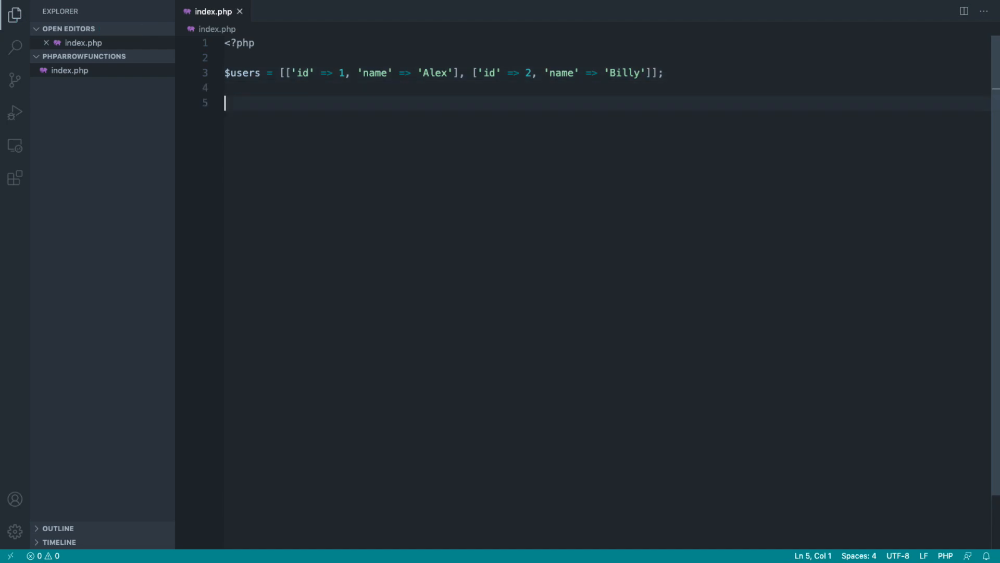
# Write $ids = array_map(function ($user) { return $user['id']; }, $users); and var_dump($ids)
pyautogui.write('array')
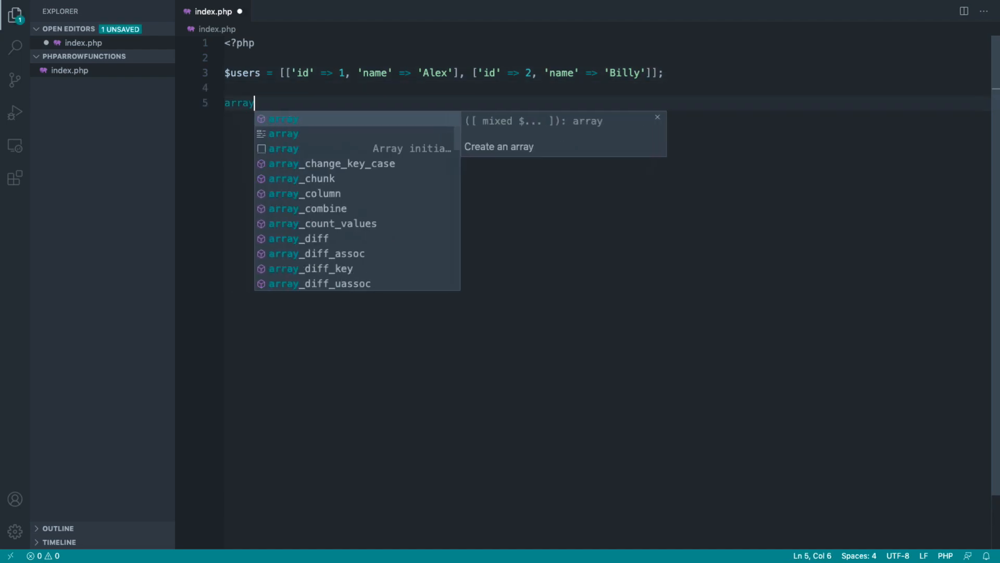
pyautogui.write('$ids array_map(function () {')
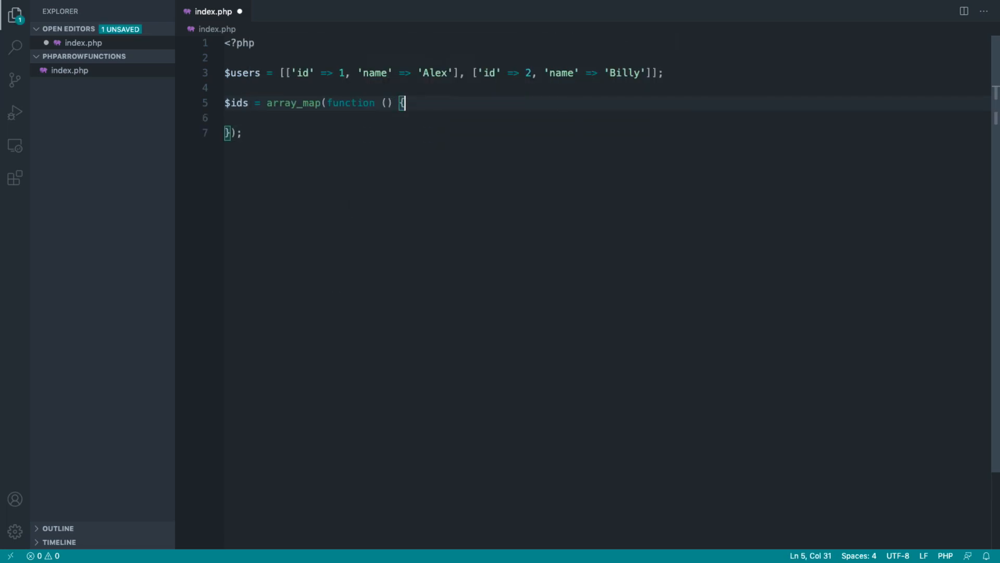
pyautogui.write(', $users')
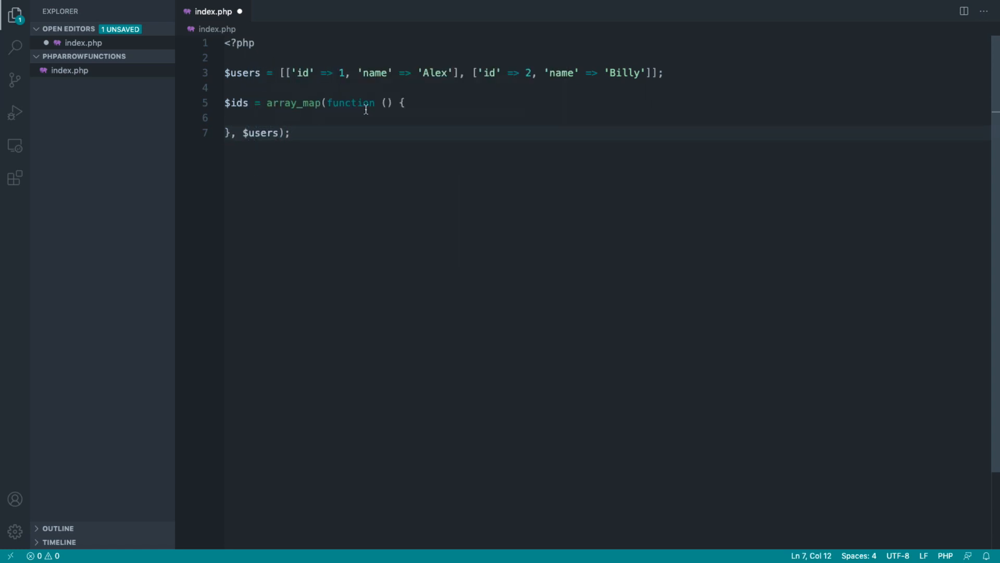
pyautogui.write('$use')
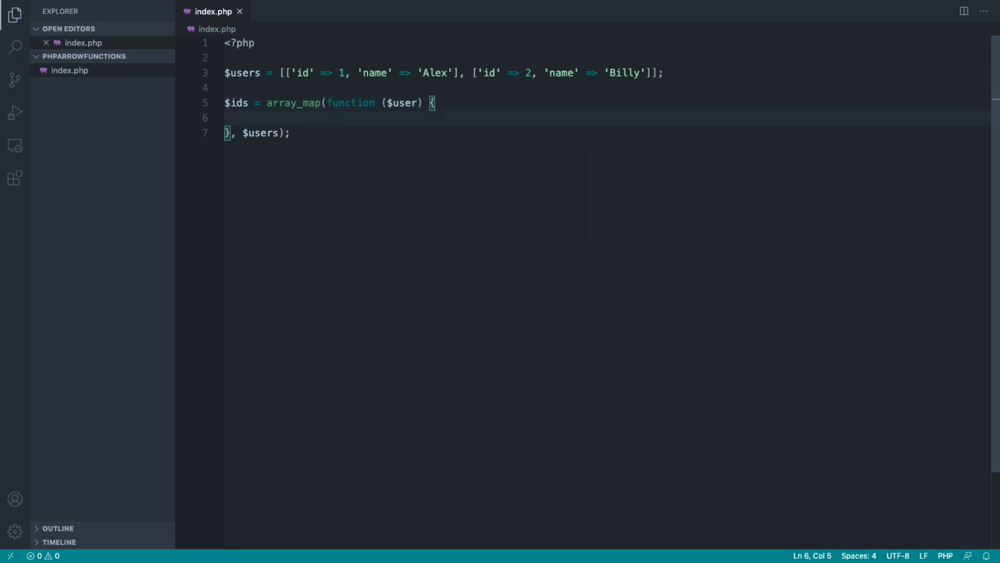
pyautogui.write('return')
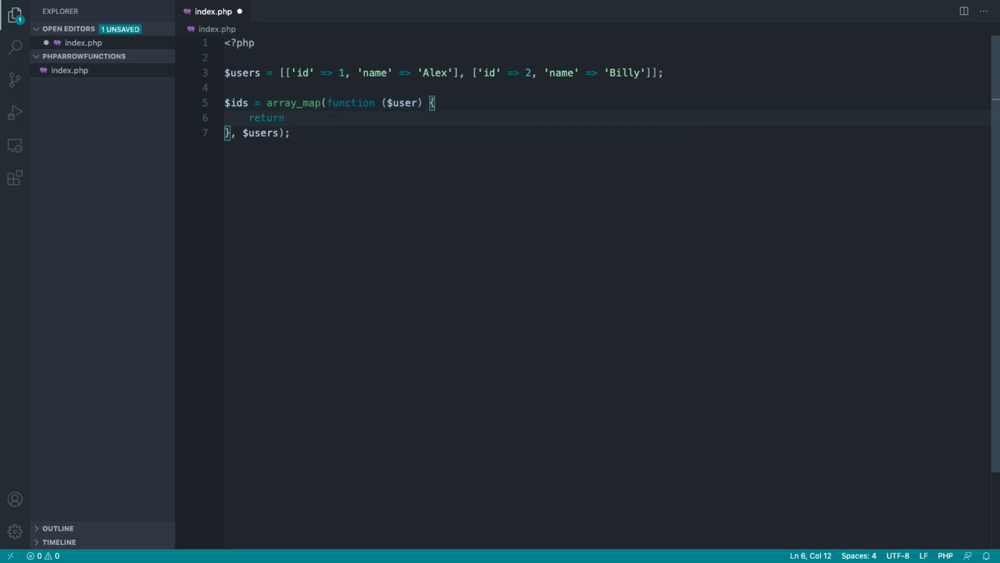
pyautogui.write('$user[]')
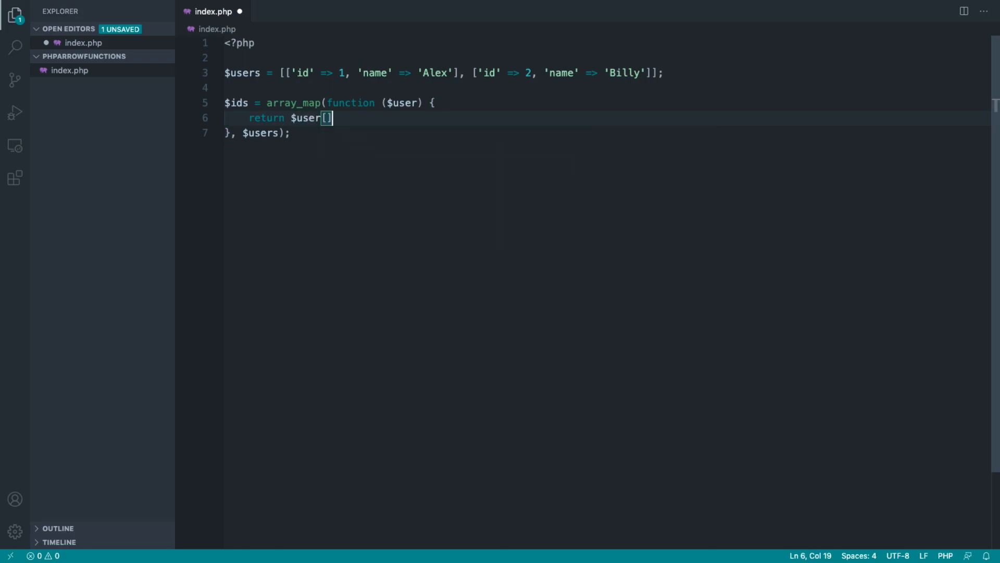
pyautogui.write("'id';")
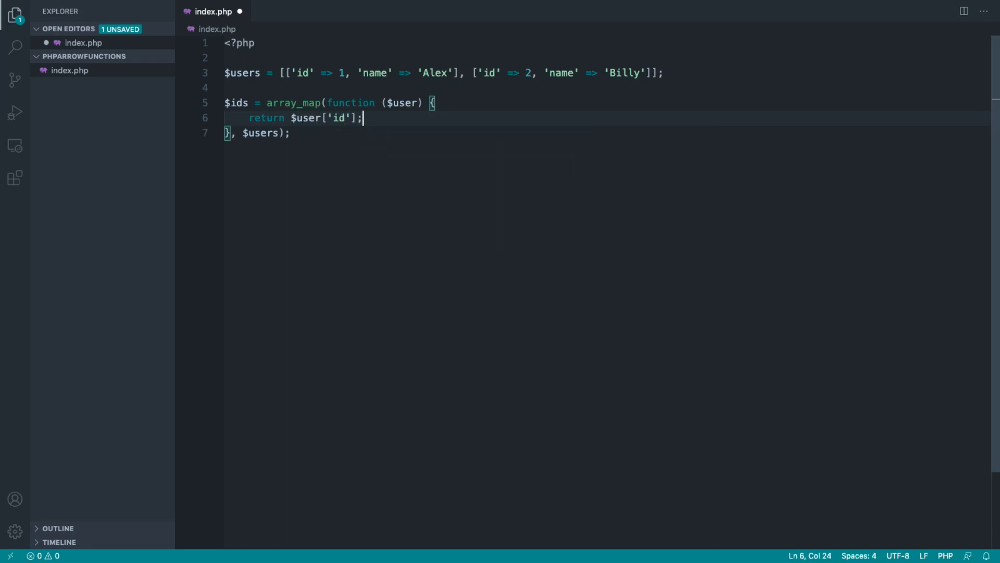
pyautogui.write('var_dump($ids);')
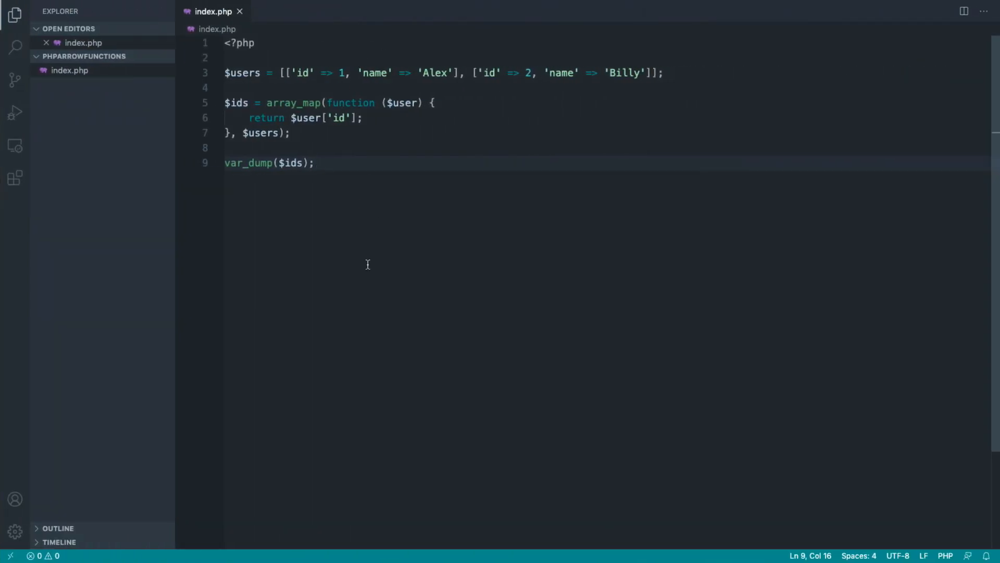
pyautogui.moveTo(329, 115)
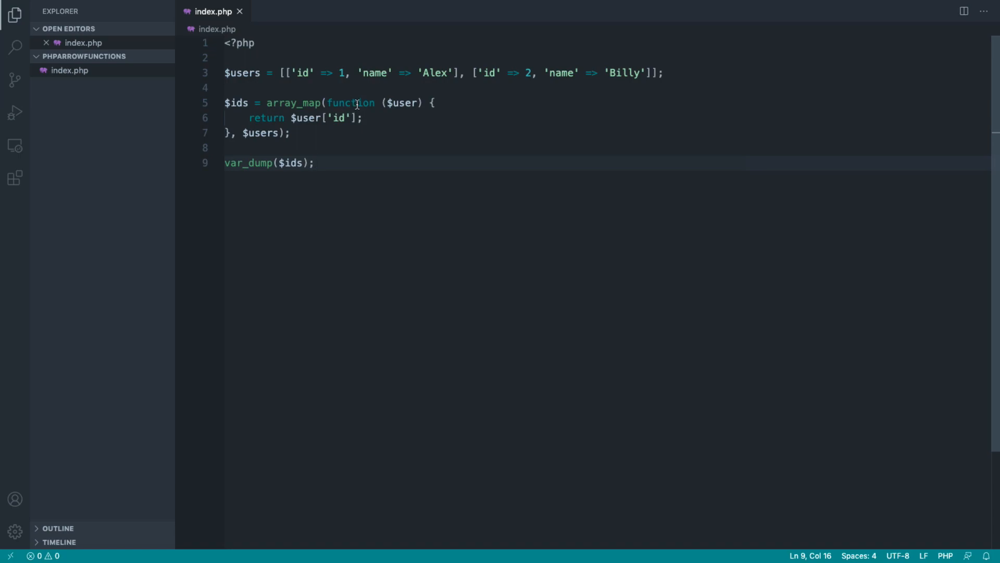
# Convert the callback to fn ($user) => $user['id'], save, and add a line after var_dump
pyautogui.doubleClick(350, 102)
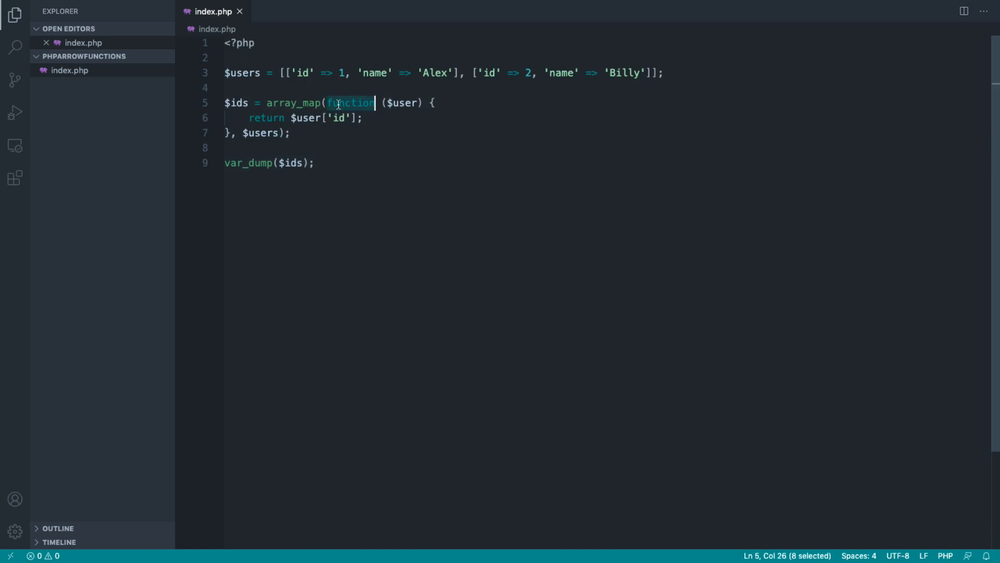
pyautogui.write('fn')
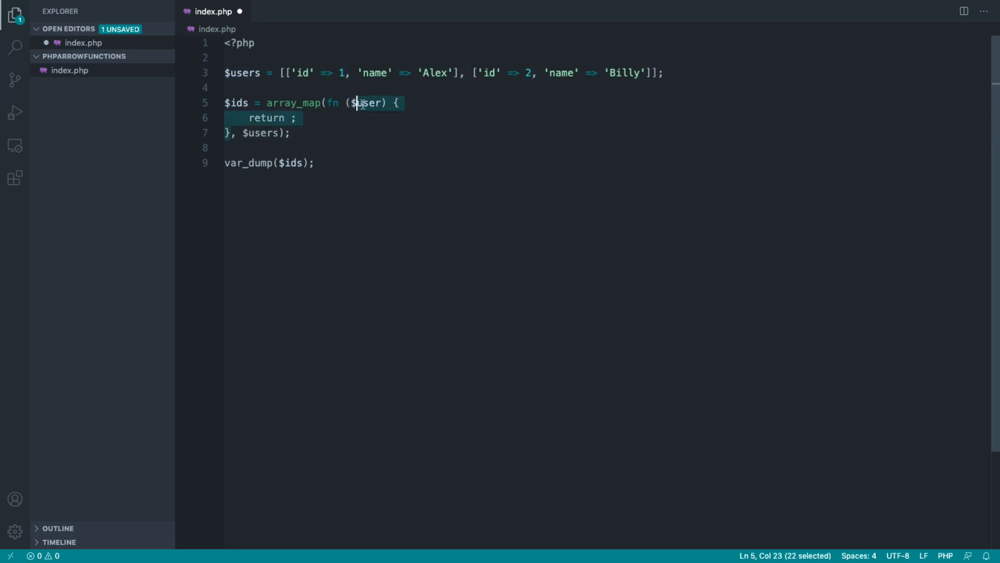
pyautogui.write('=?, $users);')
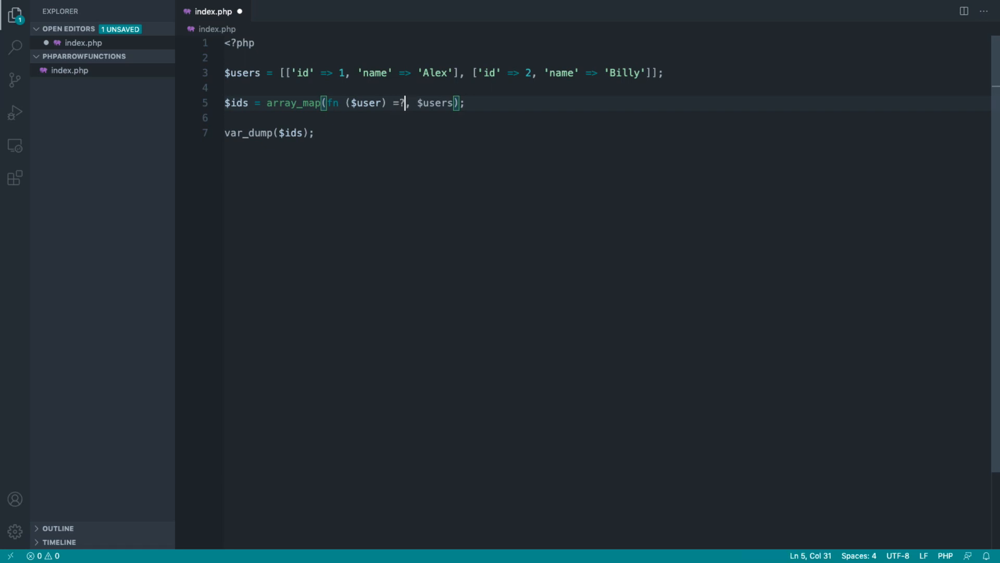
pyautogui.write("> $user['id']")
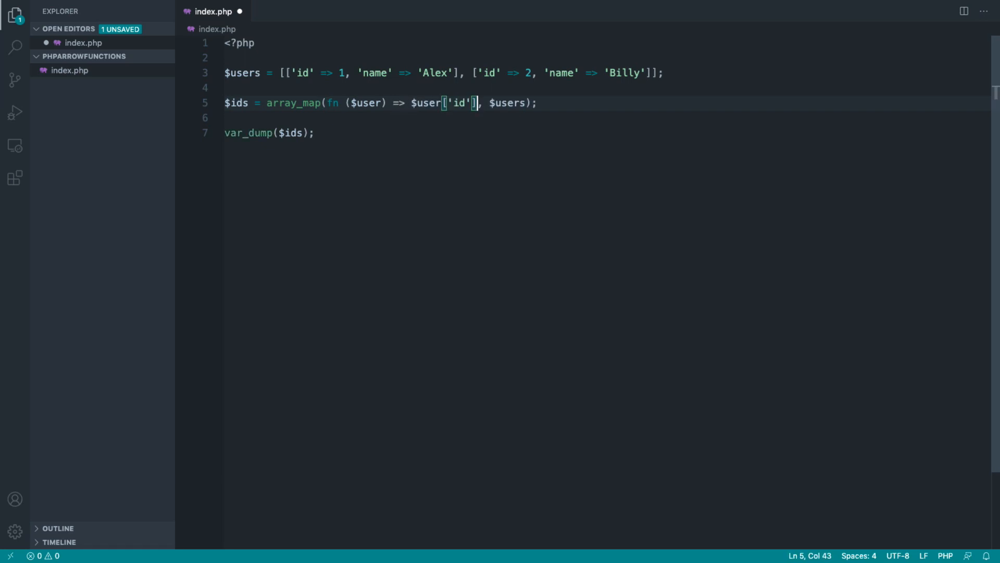
pyautogui.press('ctrl+s')
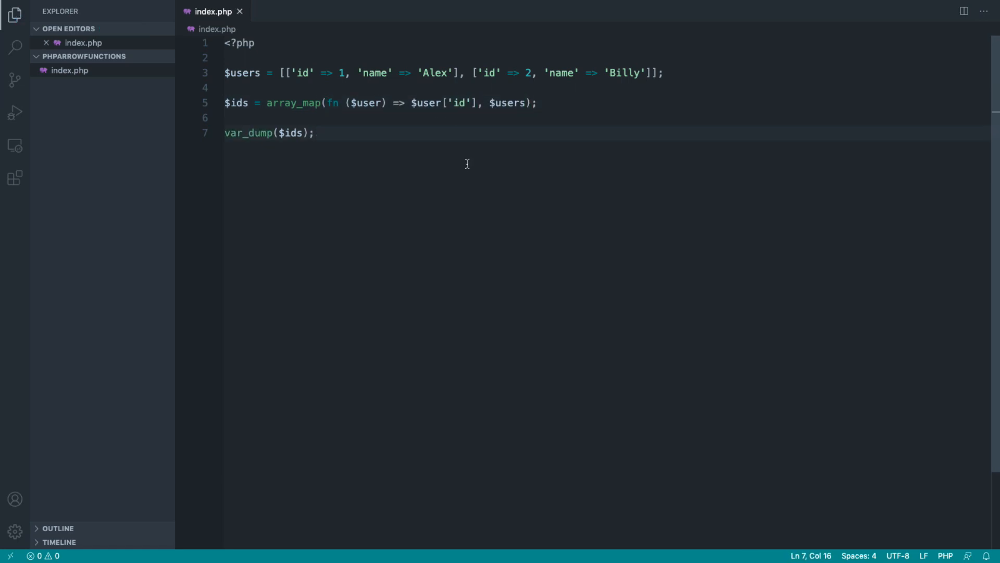
pyautogui.moveTo(266, 103); pyautogui.dragTo(531, 103)
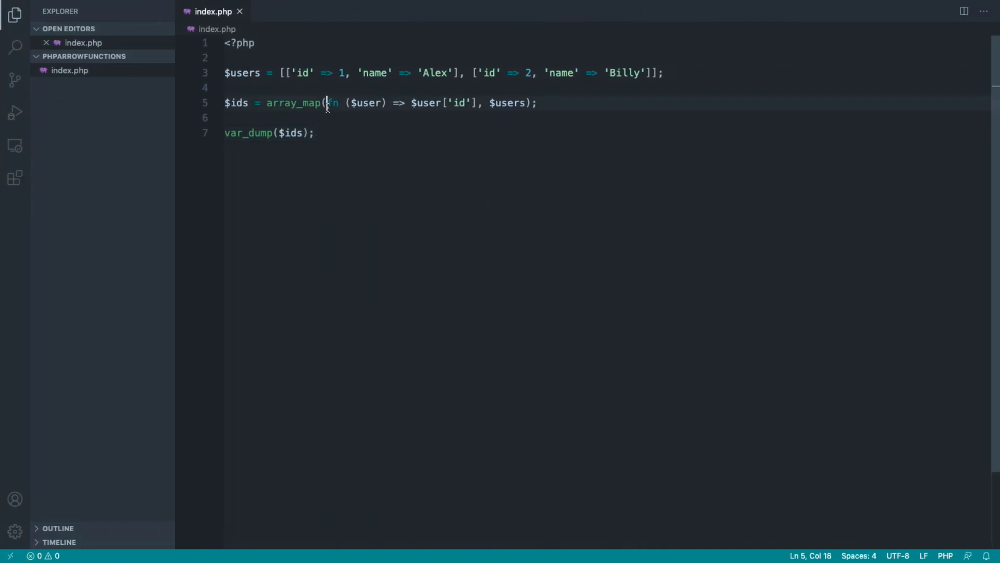
pyautogui.moveTo(328, 103); pyautogui.dragTo(471, 102)
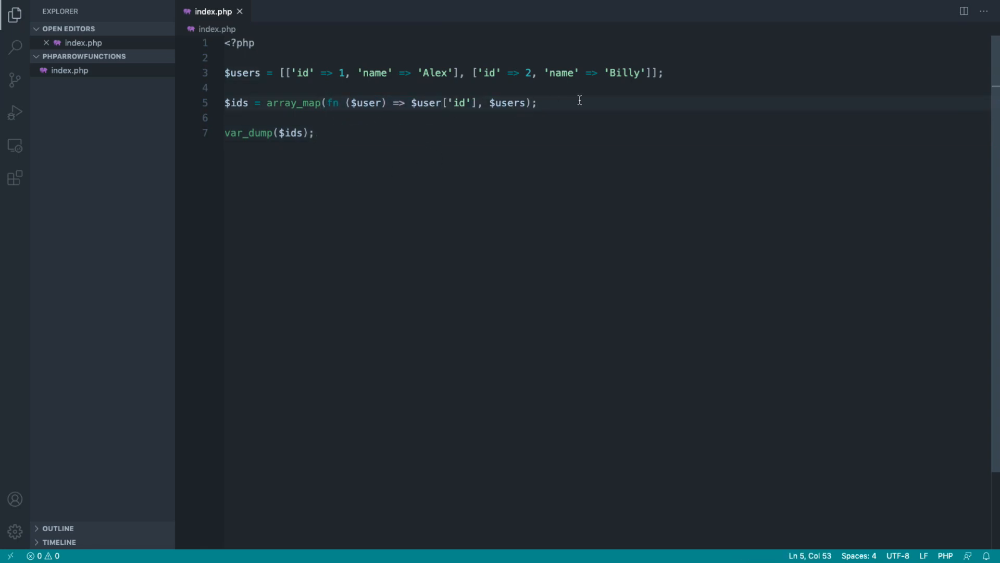
pyautogui.press('Enter')
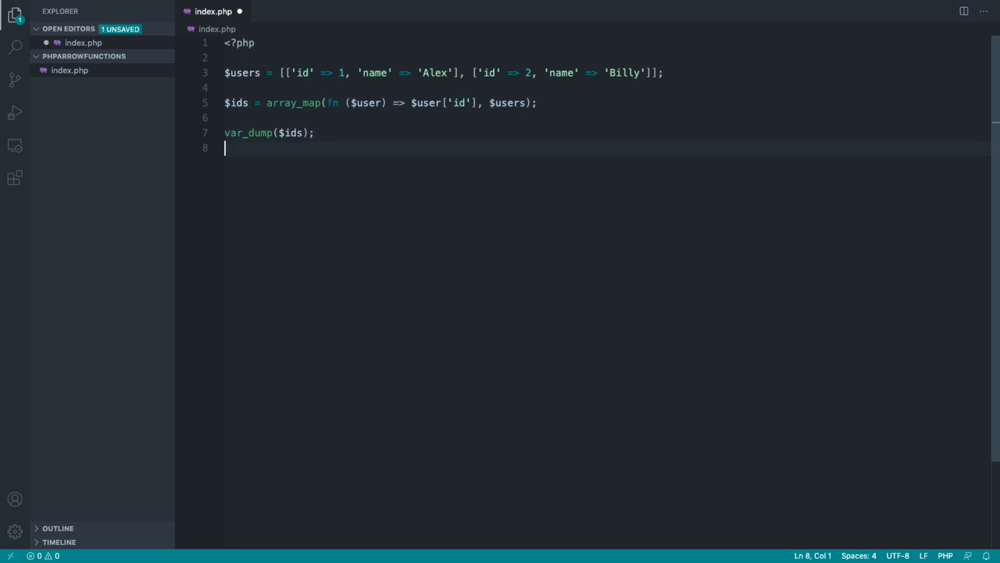